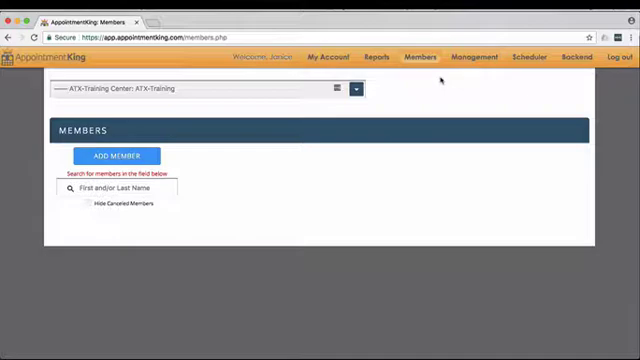
{"action": "left_click", "coordinate": [422, 57]}
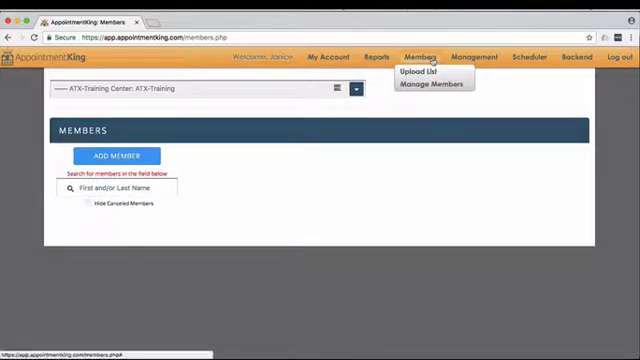
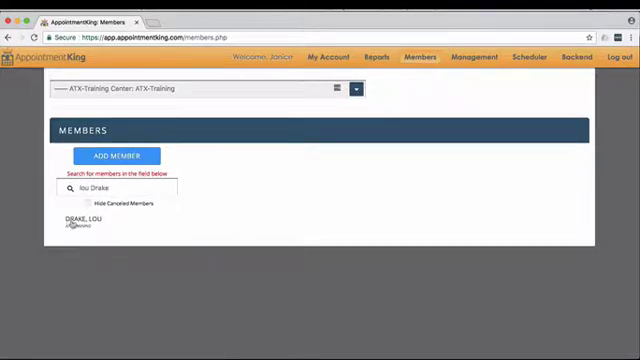
{"action": "left_click", "coordinate": [84, 222]}
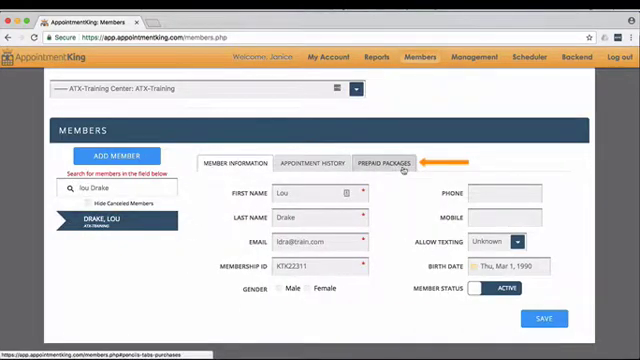
On Prepaid Packages, select the Personal Training label and the PT 10 Session 1 Hour package
{"action": "left_click", "coordinate": [383, 163]}
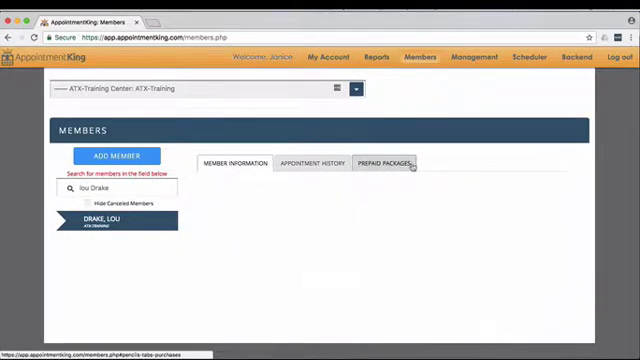
{"action": "left_click", "coordinate": [390, 161]}
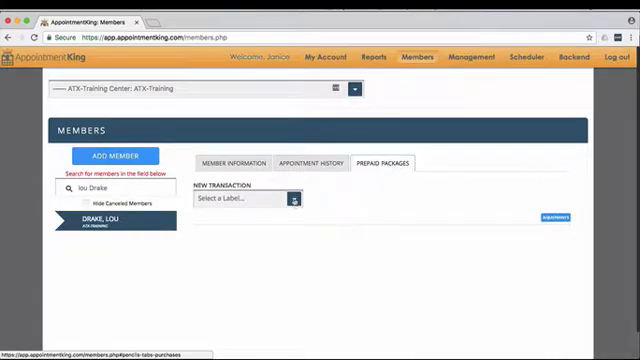
{"action": "left_click", "coordinate": [240, 198]}
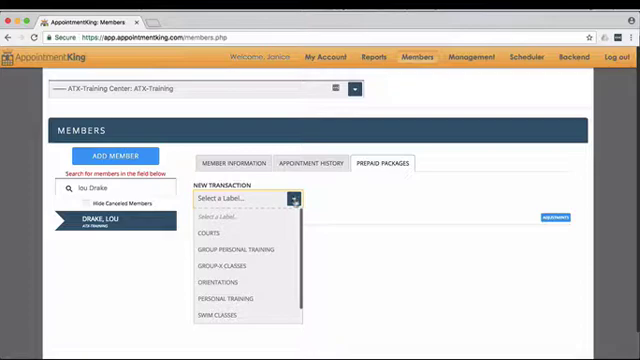
{"action": "mouse_move", "coordinate": [238, 298]}
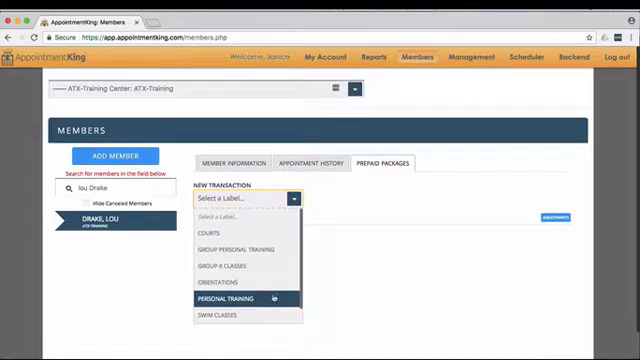
{"action": "left_click", "coordinate": [232, 298]}
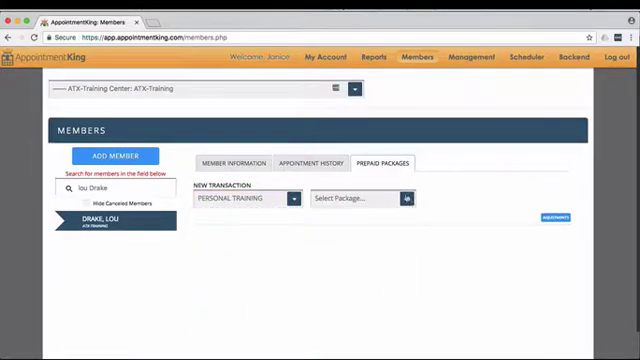
{"action": "left_click", "coordinate": [355, 198]}
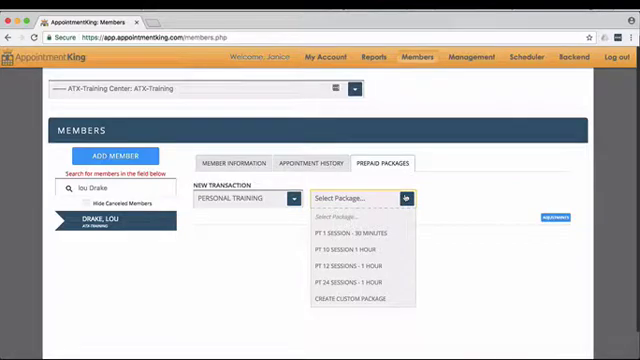
{"action": "mouse_move", "coordinate": [355, 246]}
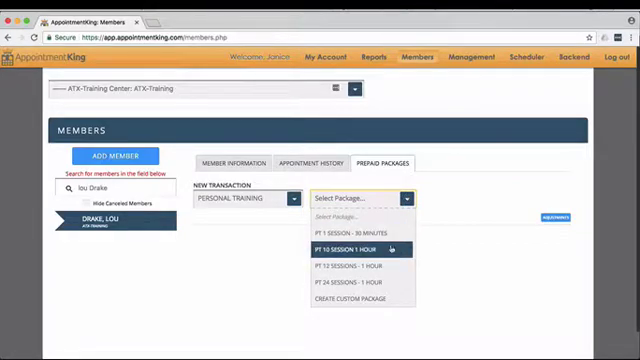
{"action": "mouse_move", "coordinate": [358, 298]}
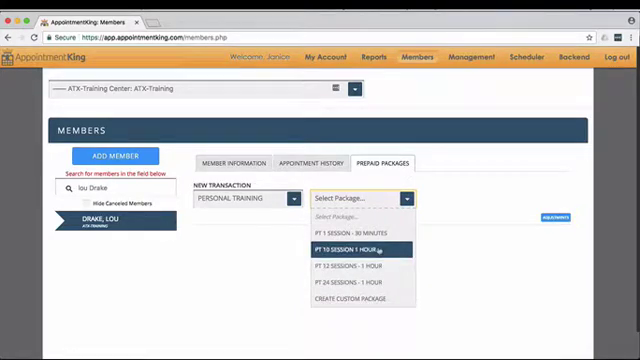
{"action": "left_click", "coordinate": [350, 247]}
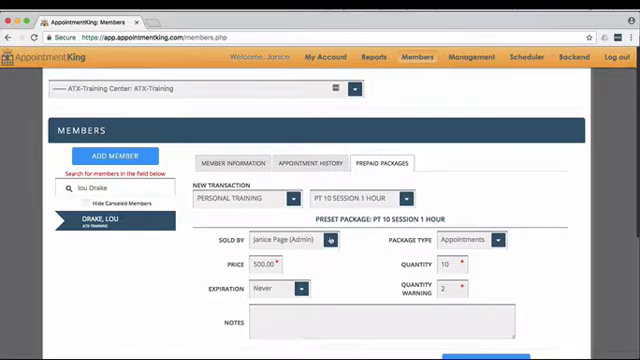
Change Sold By to another staff member and add the PT 10 Session 1 Hour package
{"action": "left_click", "coordinate": [290, 240]}
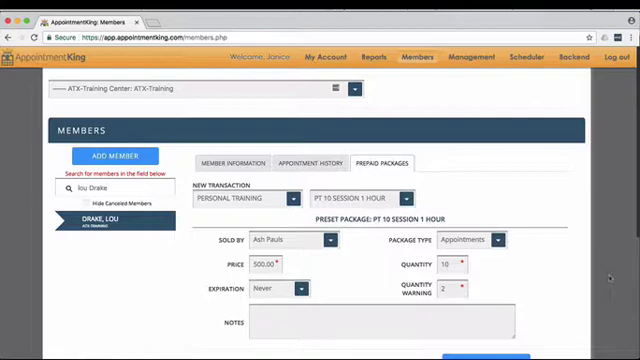
{"action": "scroll", "scroll_direction": "down", "scroll_amount": 3}
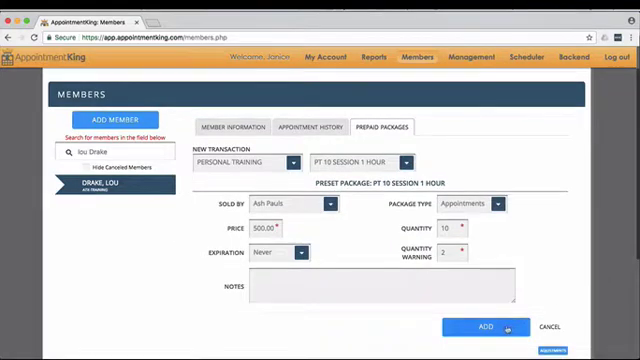
{"action": "left_click", "coordinate": [479, 326]}
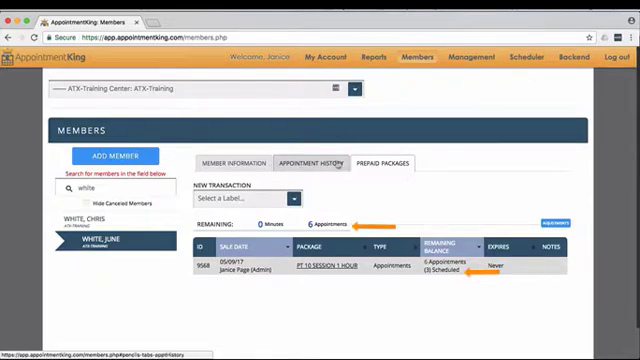
View the Appointment History tab for the package showing 10 appointments remaining
{"action": "left_click", "coordinate": [299, 161]}
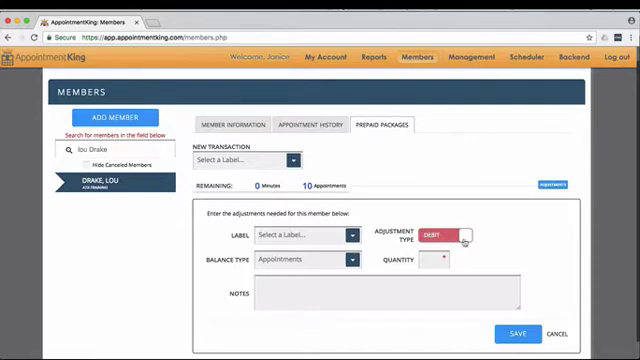
{"action": "left_click", "coordinate": [462, 234]}
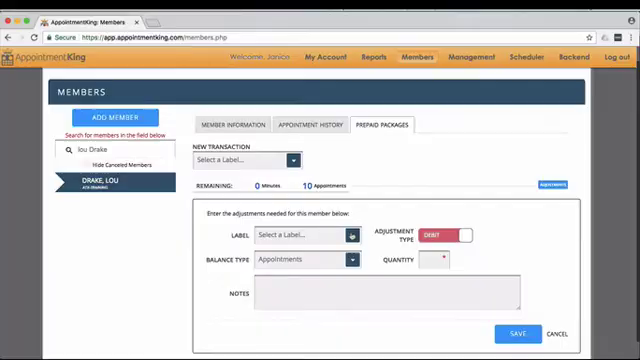
Fill in a Personal Training credit adjustment of 10 appointments and save it
{"action": "left_click", "coordinate": [307, 235]}
{"action": "type", "text": "10"}
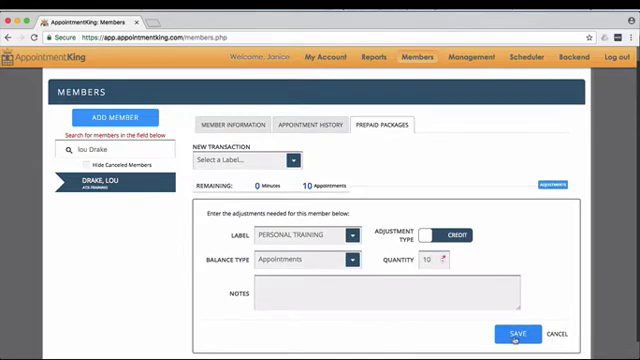
{"action": "left_click", "coordinate": [521, 334]}
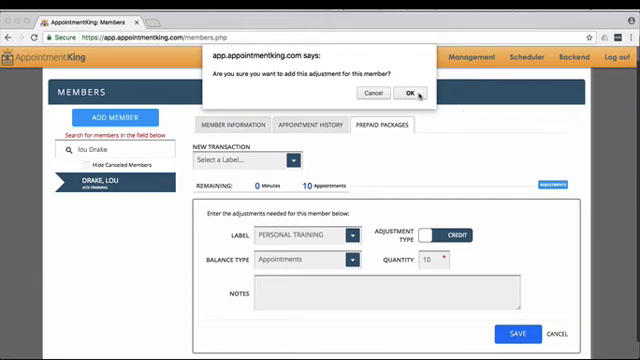